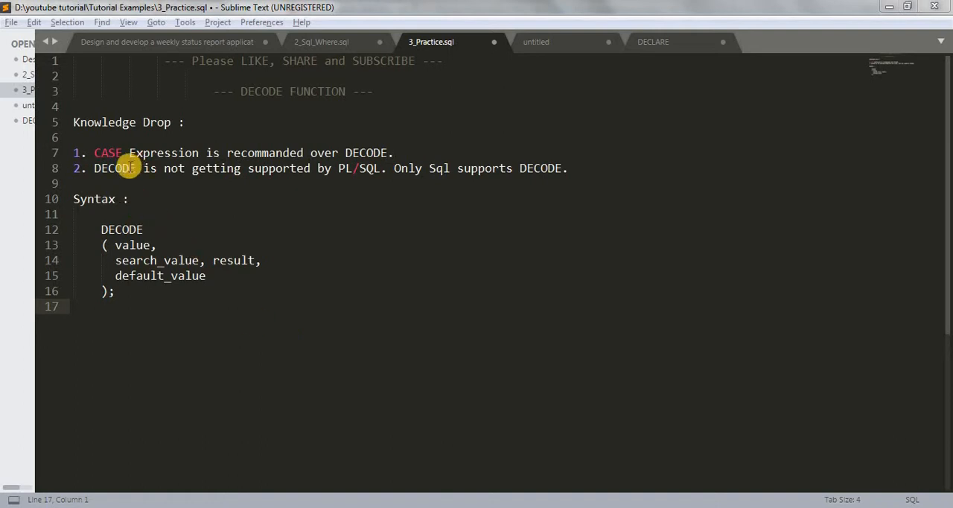
mouse_move(319, 194)
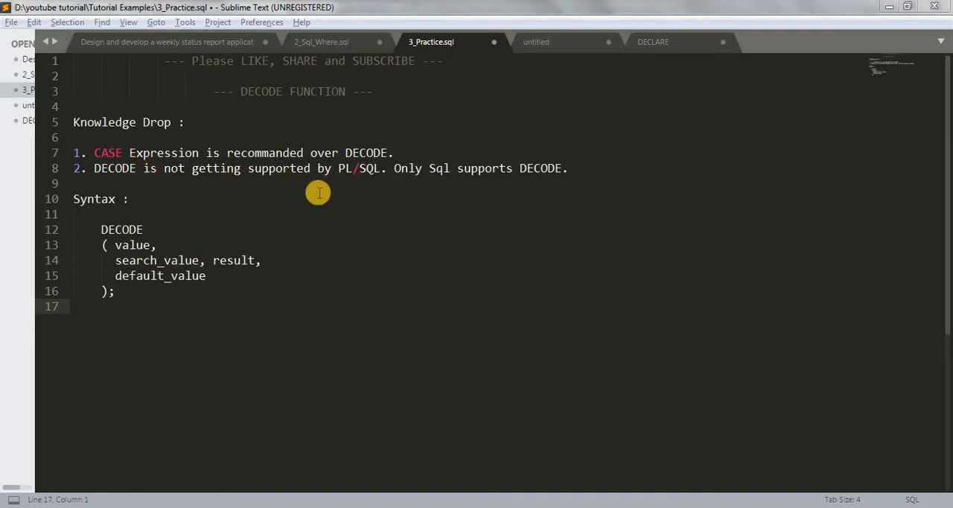
mouse_move(152, 152)
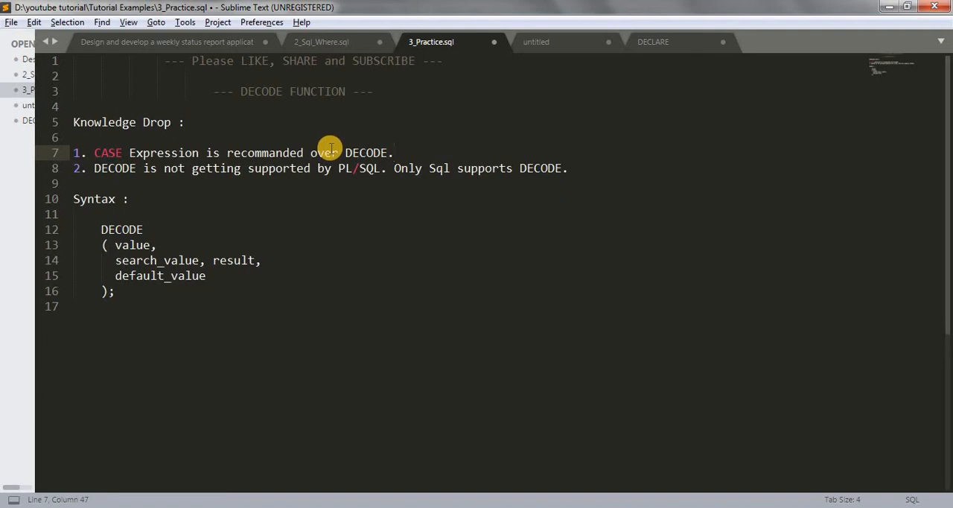
mouse_move(102, 185)
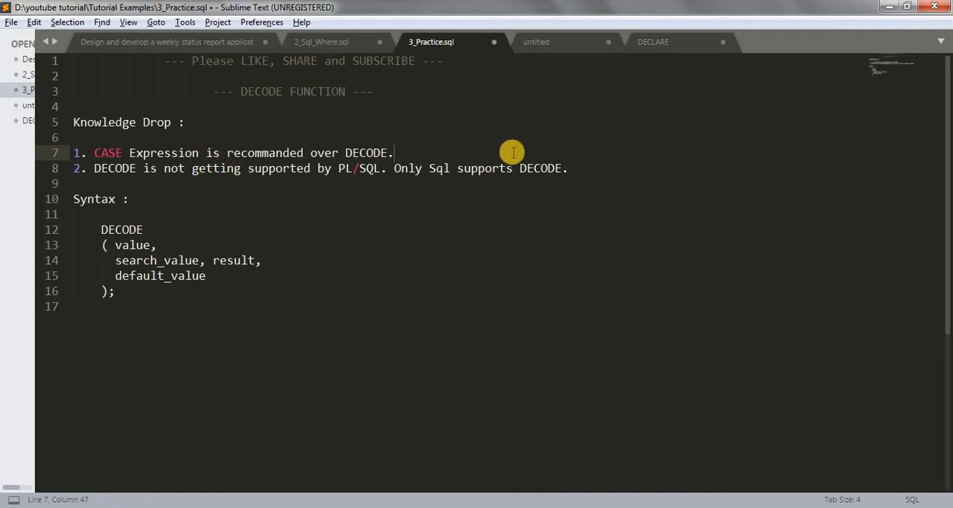
- Review the DECODE syntax note and its value, search_value and default_value parameters
click(567, 167)
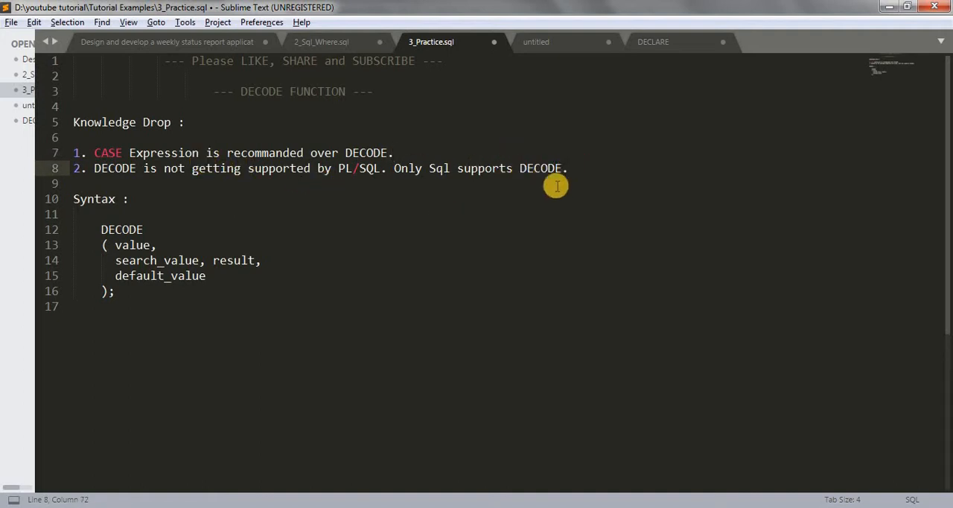
mouse_move(569, 171)
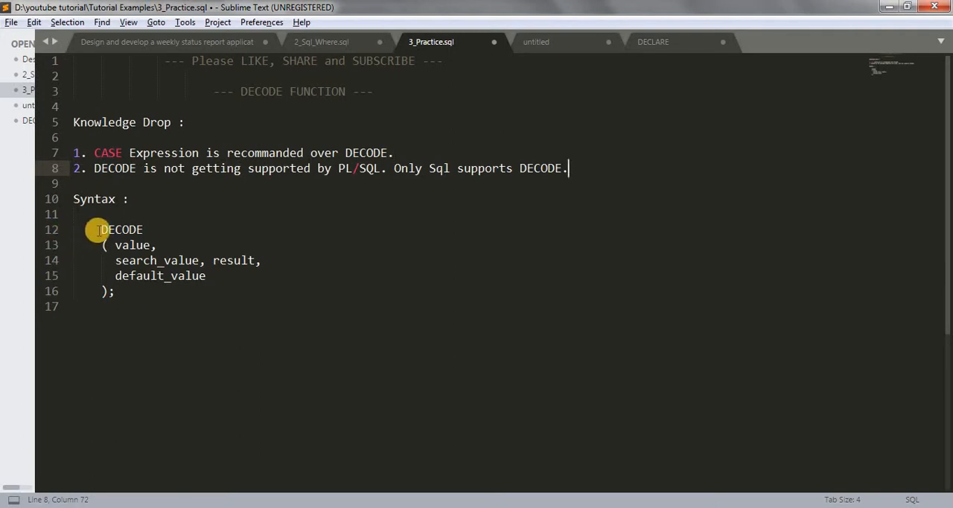
double_click(122, 229)
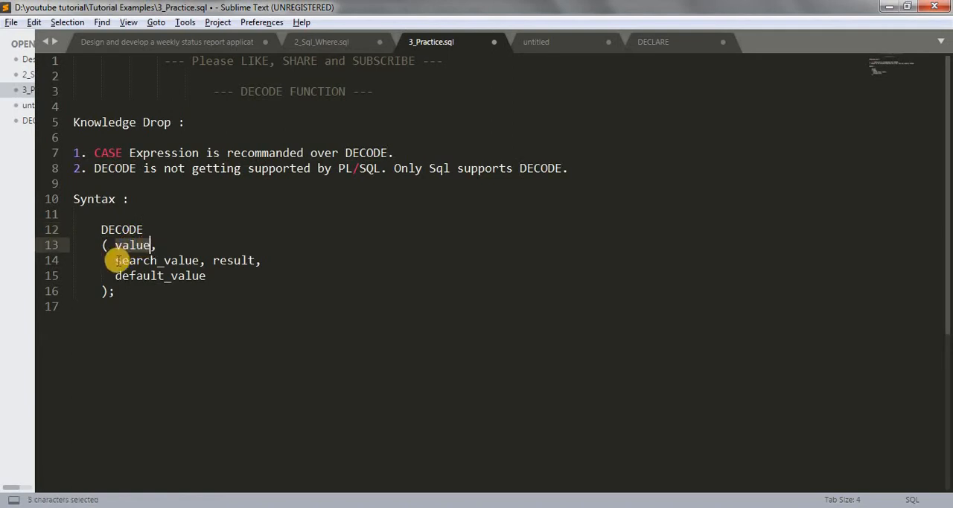
double_click(134, 259)
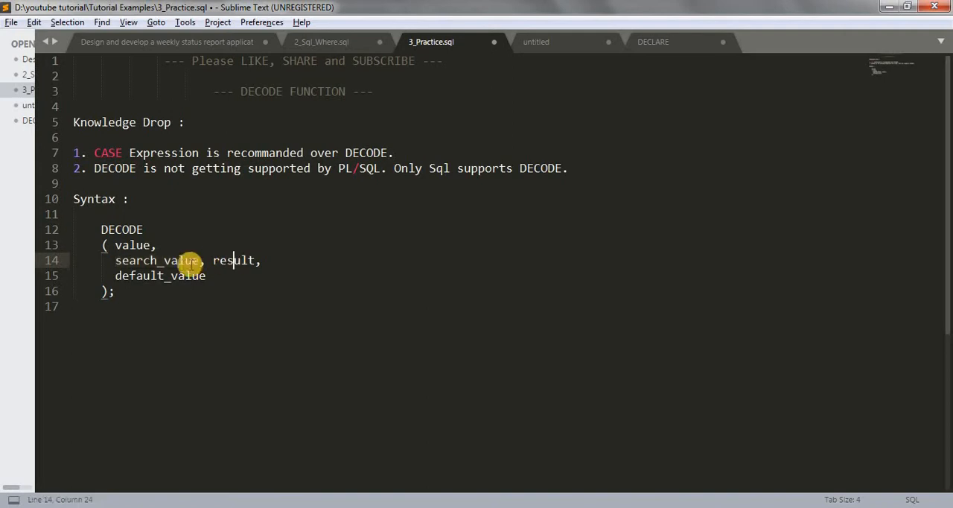
click(132, 244)
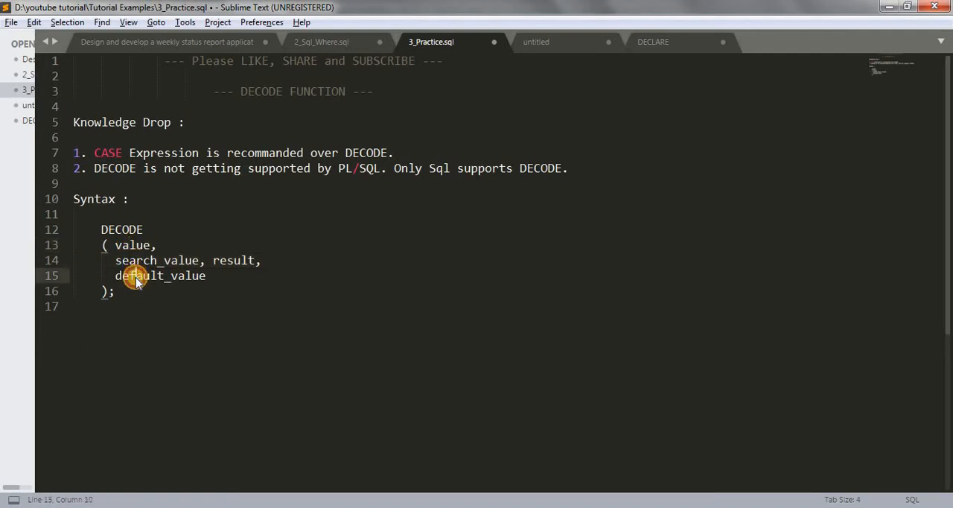
click(112, 290)
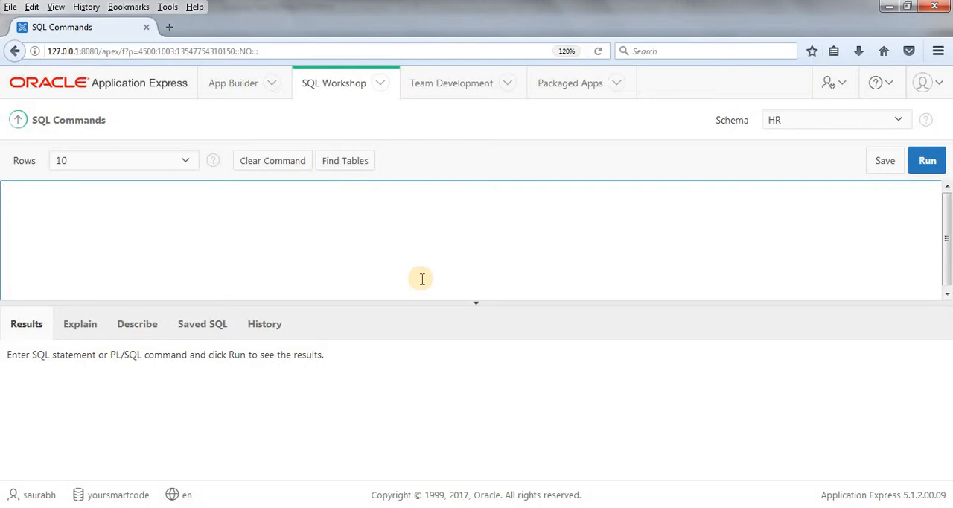
- Enter SELECT DECODE ('Mark', 'Mark', 'Facebook', 'Not Matching') FROM DUAL; in the editor
text(SELECT)
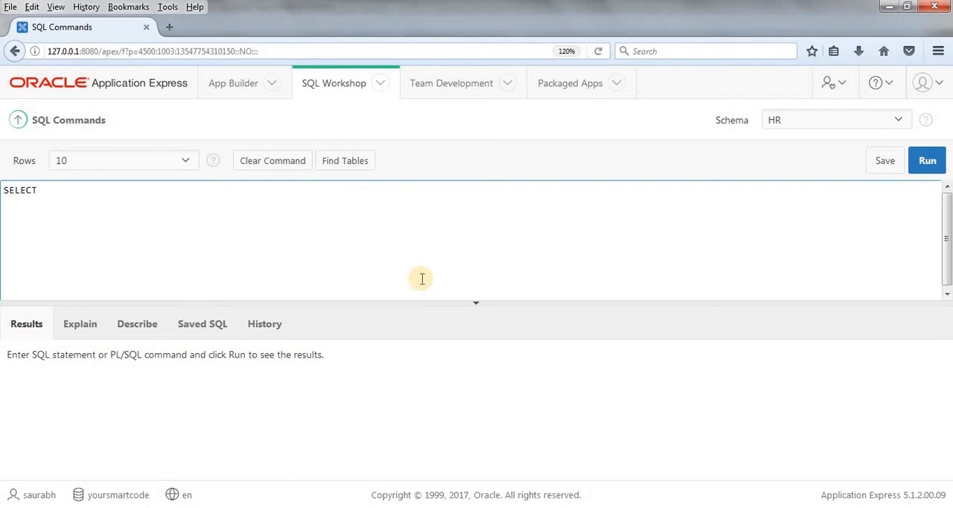
text(DECODE)
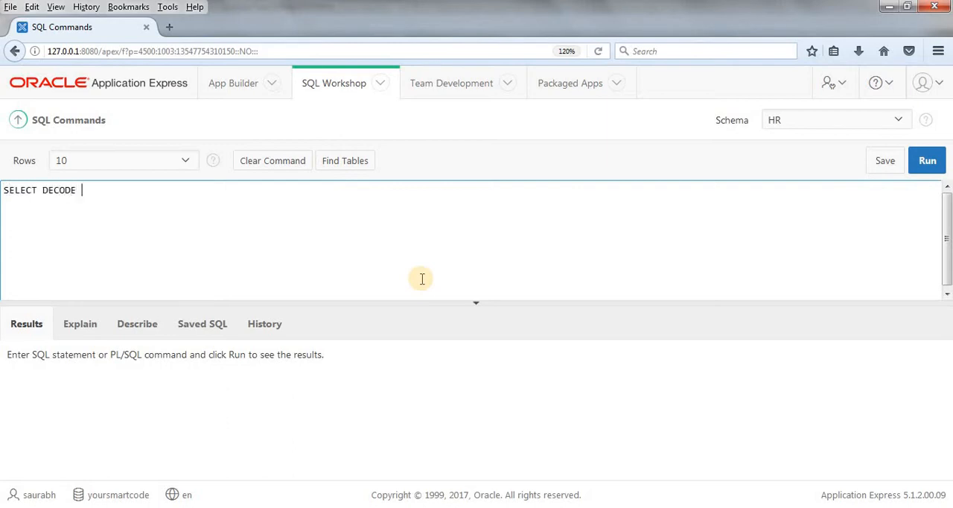
text((''))
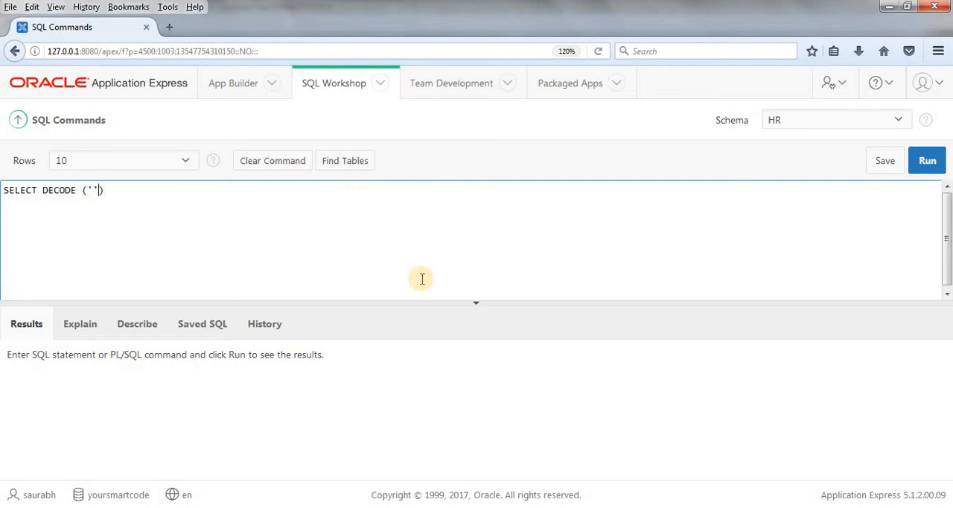
text(Mark)
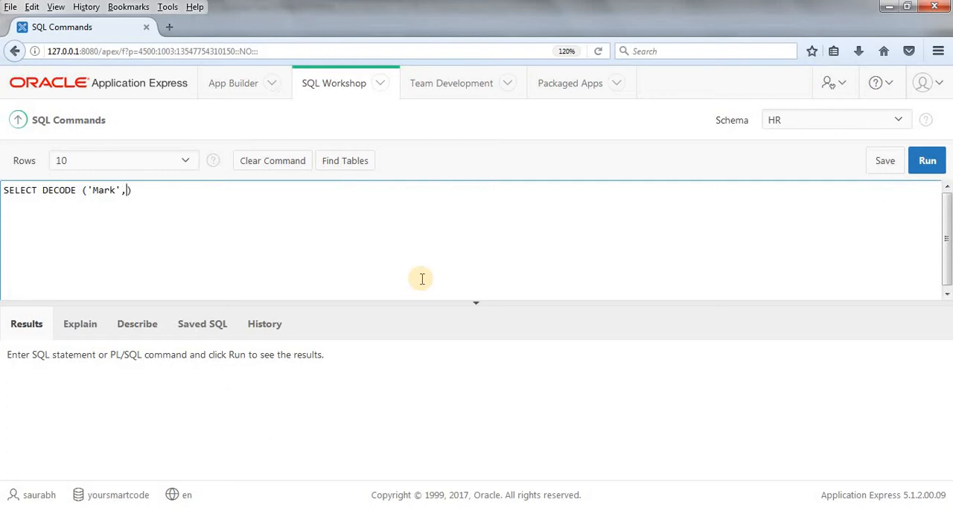
text(''))
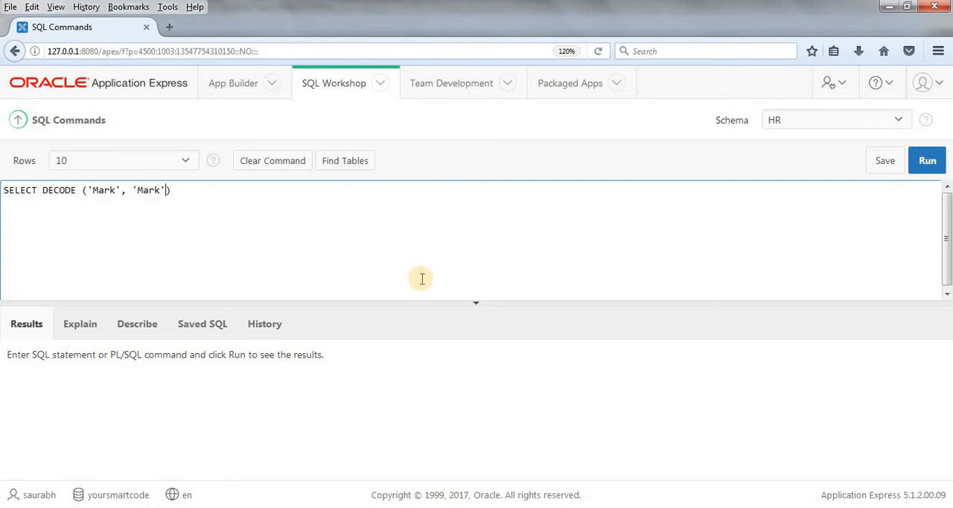
text(, 'Fac)
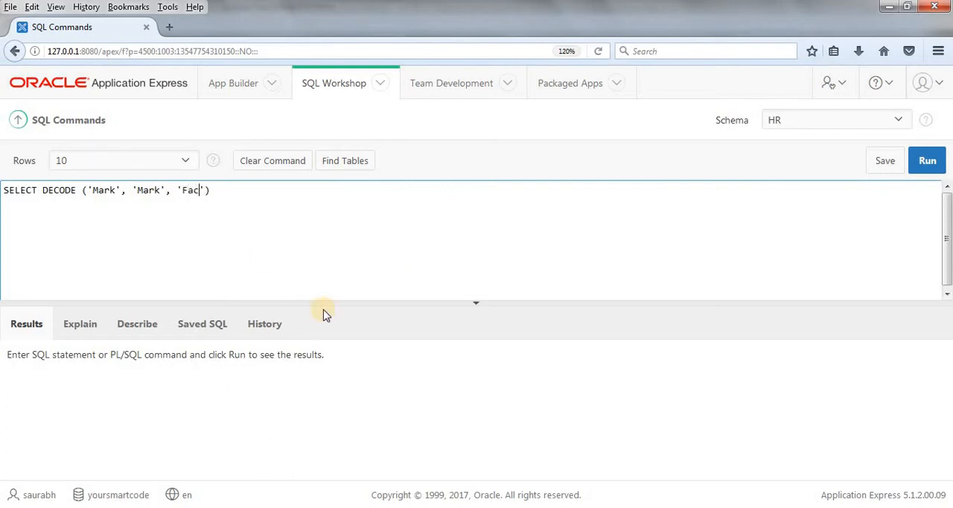
text(ebook',)
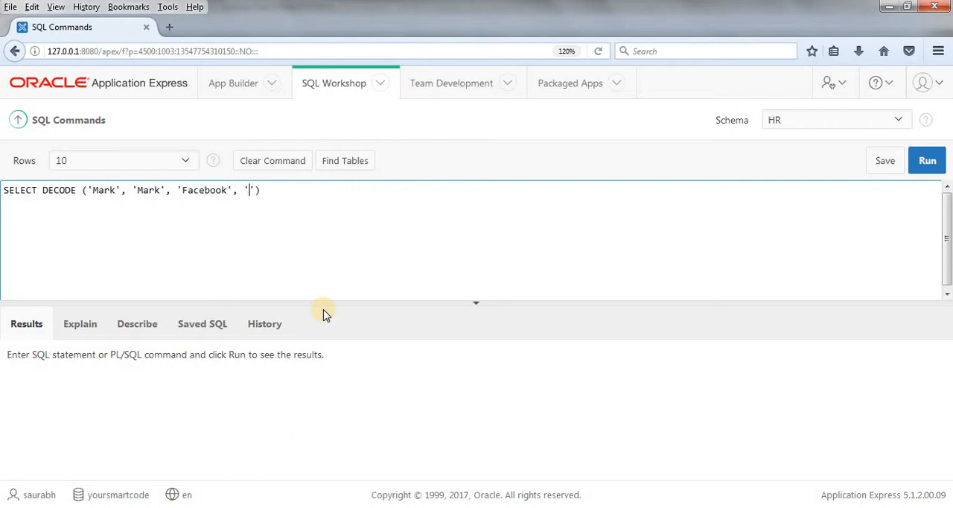
text(Not)
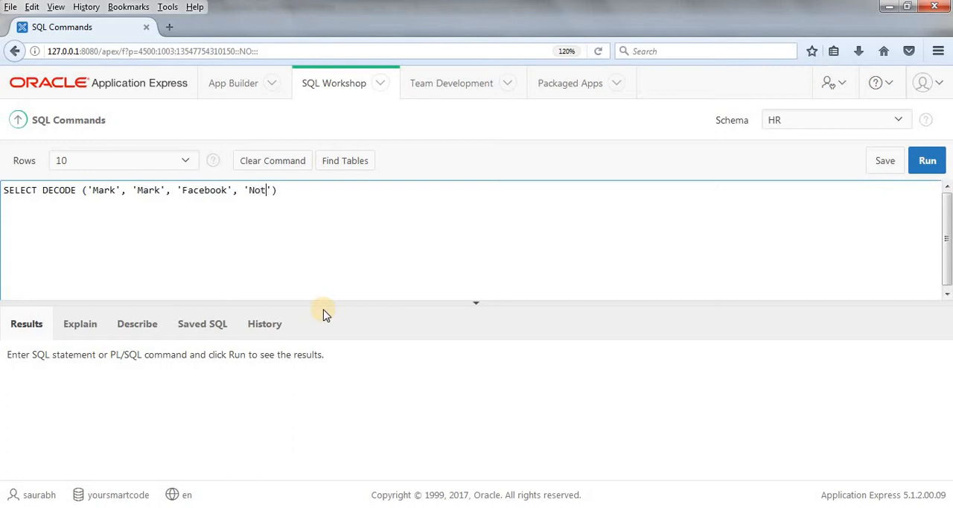
text(Matchi)
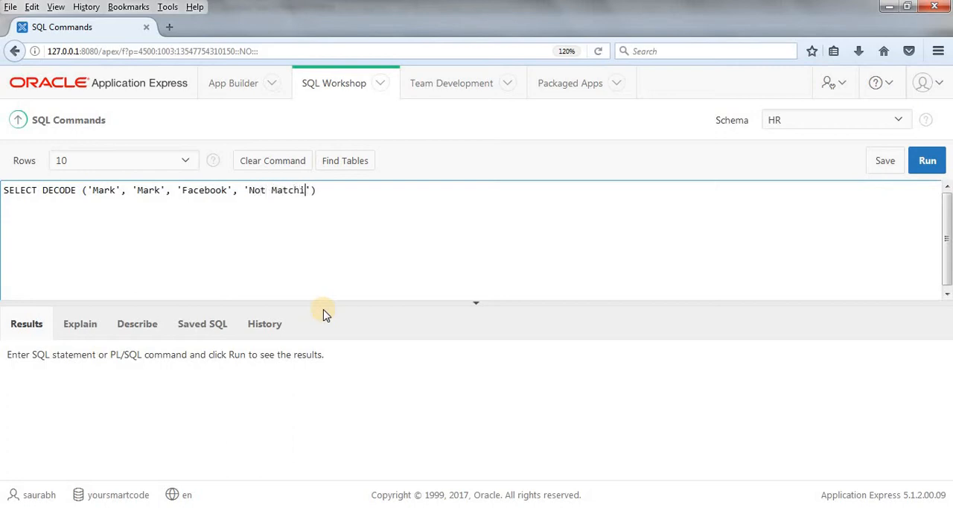
text(ng))
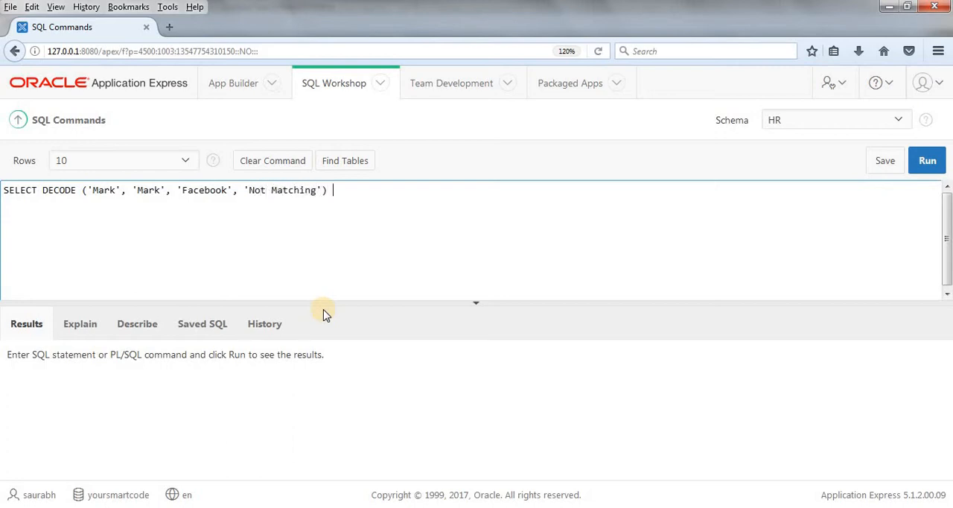
text(FROM DUAL;)
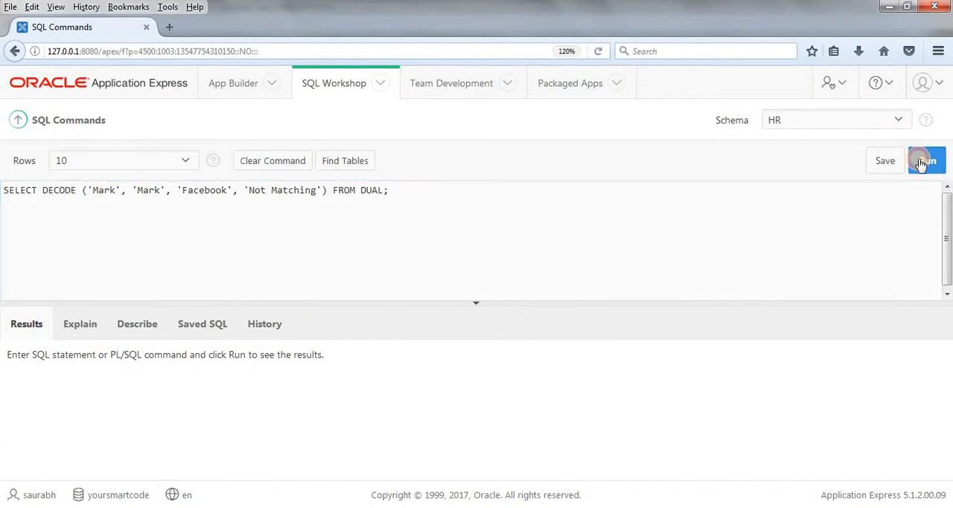
- Run the query to return Facebook and highlight the result and both 'Mark' arguments
click(926, 161)
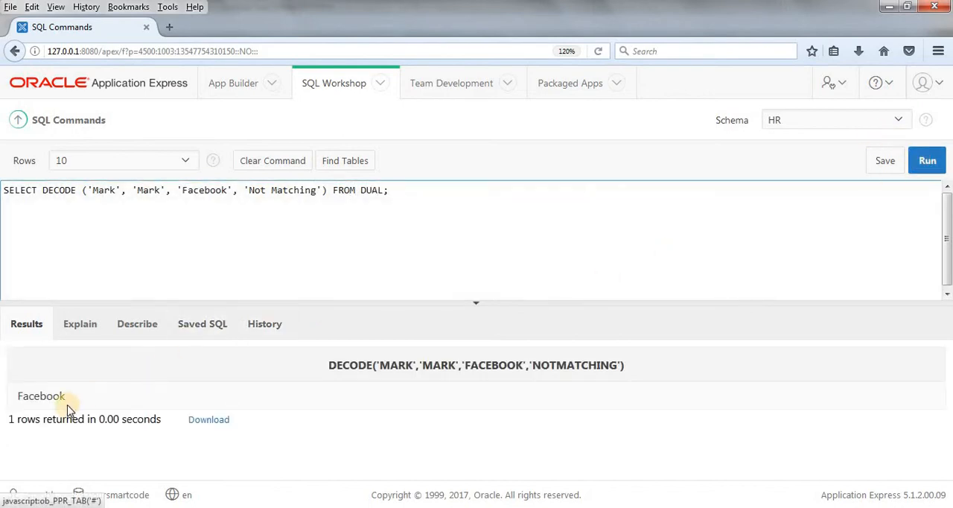
double_click(41, 396)
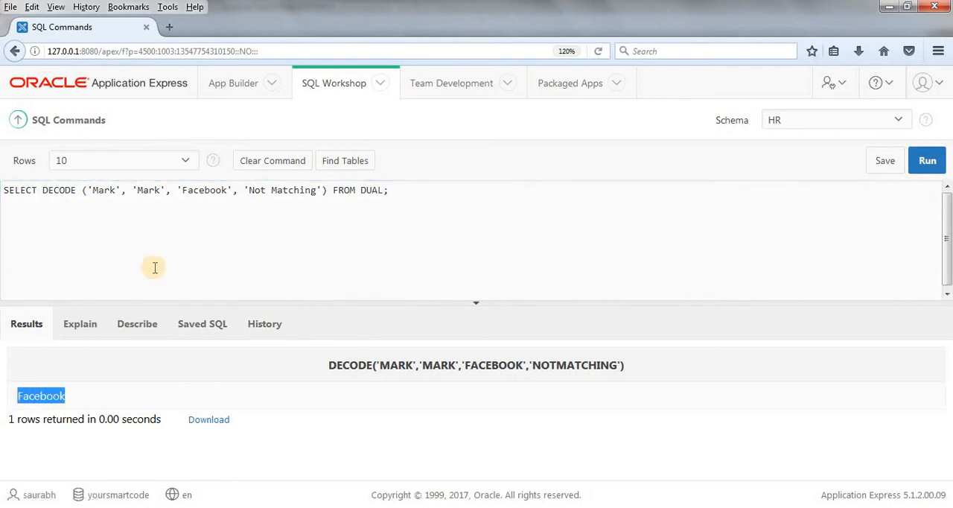
double_click(147, 190)
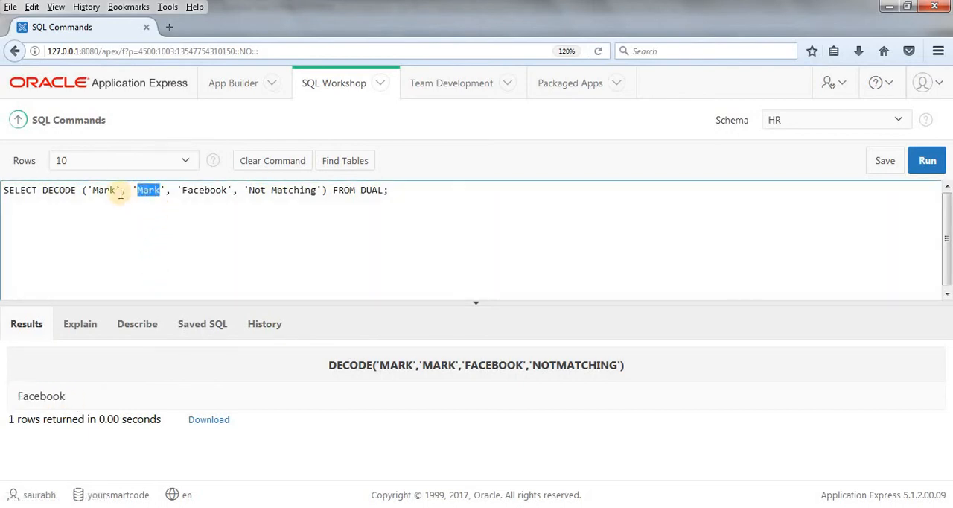
double_click(102, 190)
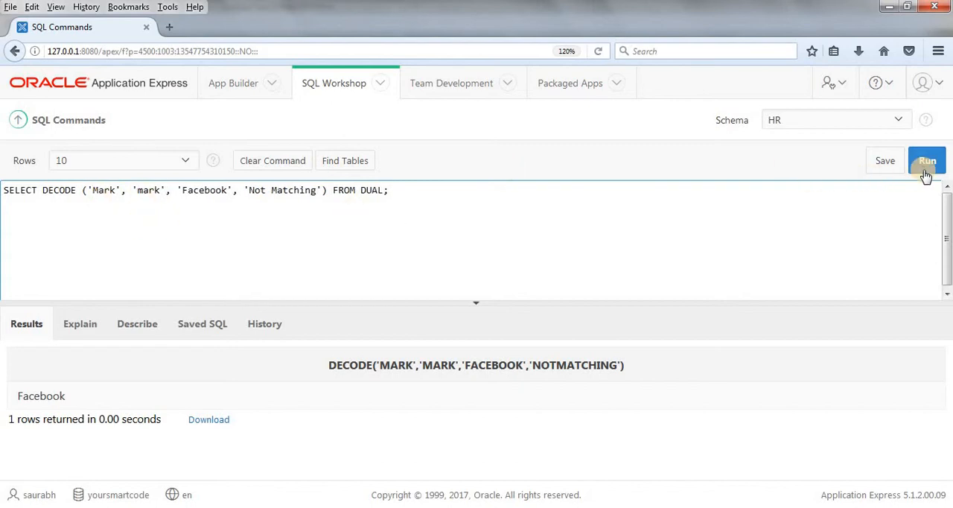
- Rerun with lowercase 'mark' so the query returns the default 'Not Matching'
click(926, 161)
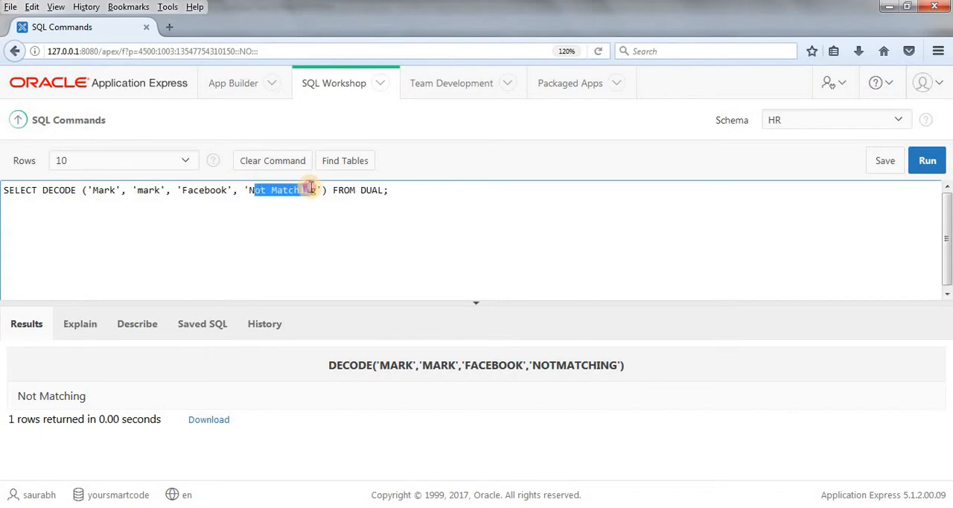
click(452, 192)
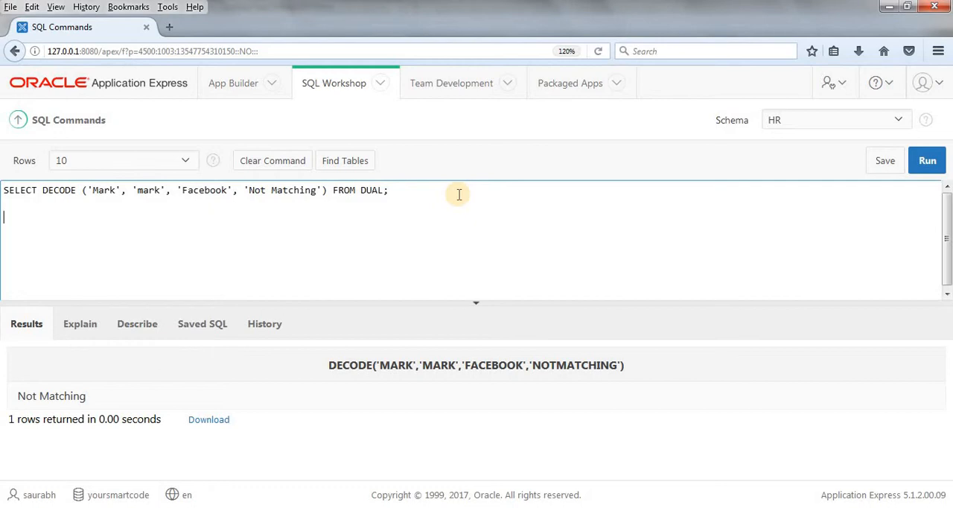
- Replace the editor contents with SELECT * FROM EMPLOYEES, run it and enlarge the results to see FIRST_NAME
click(271, 161)
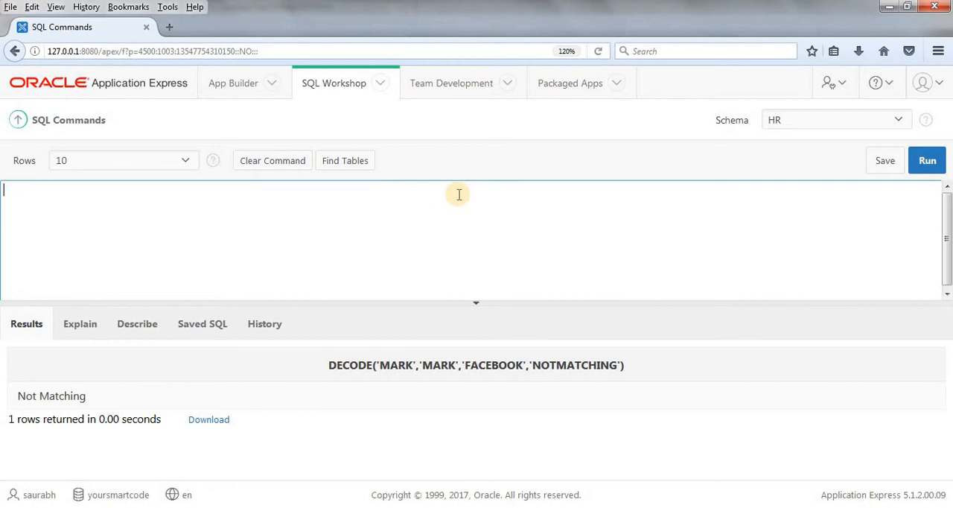
text(SELECT)
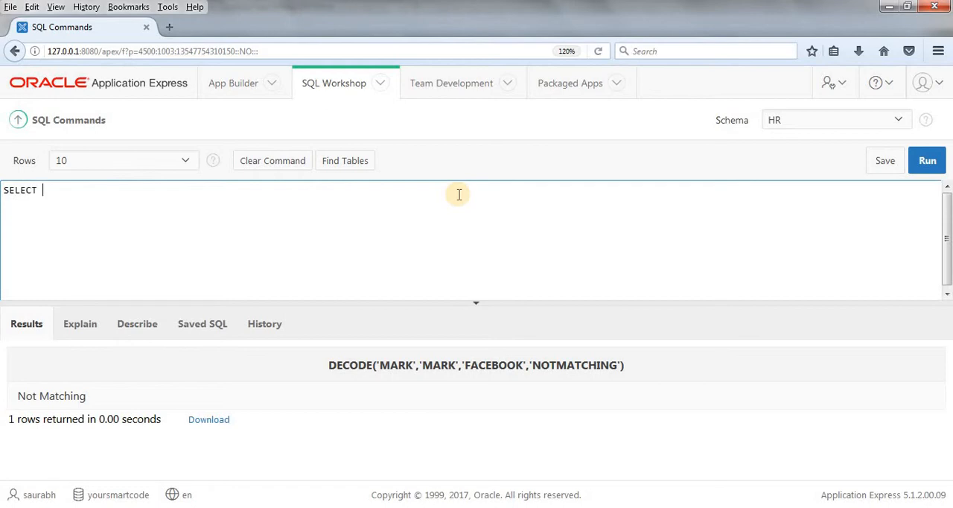
text(* F)
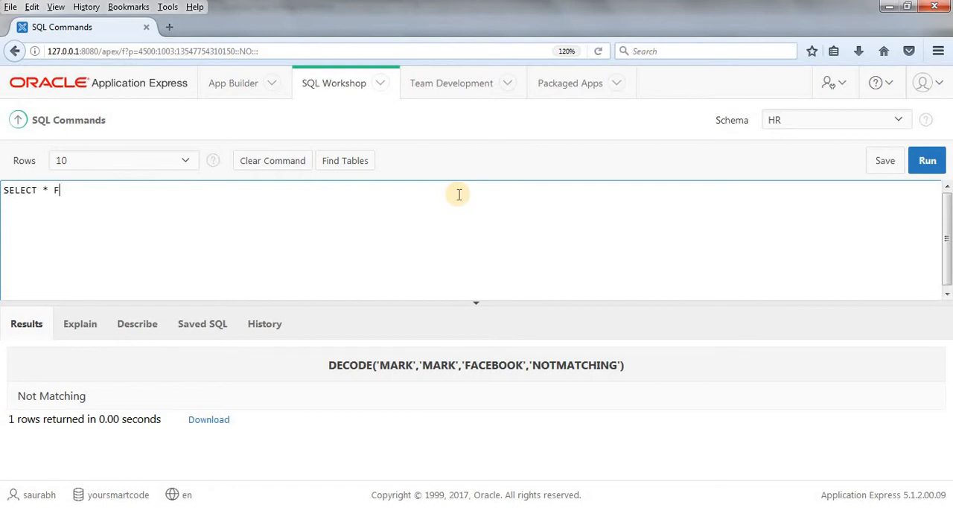
text(ROM EMPL)
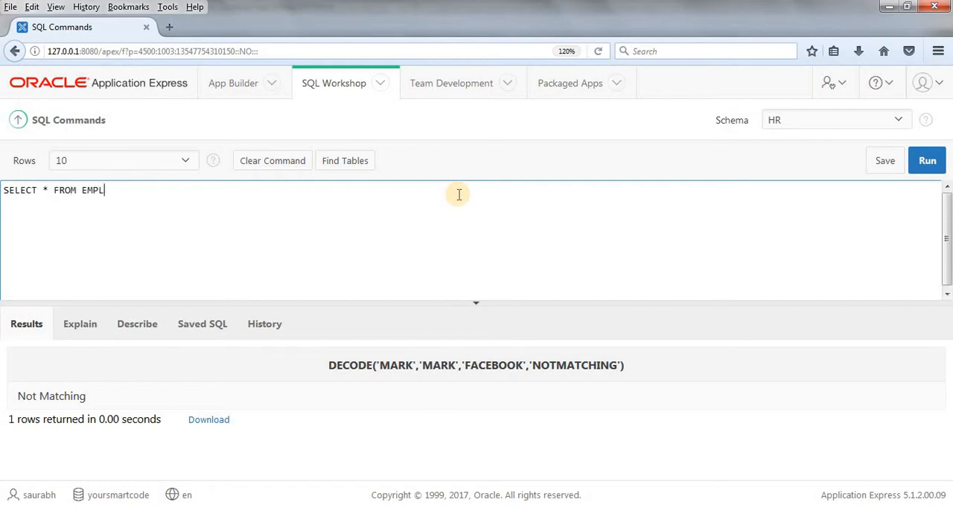
text(OYEES)
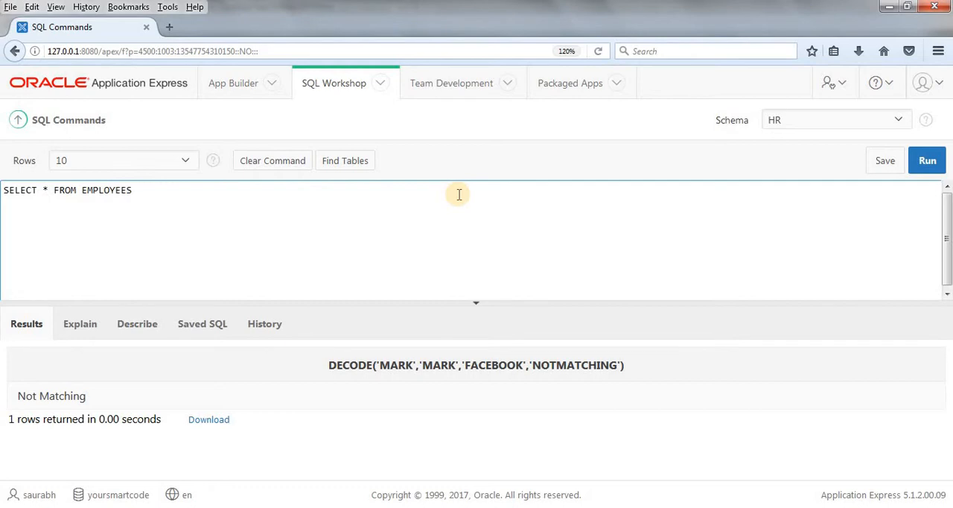
click(926, 161)
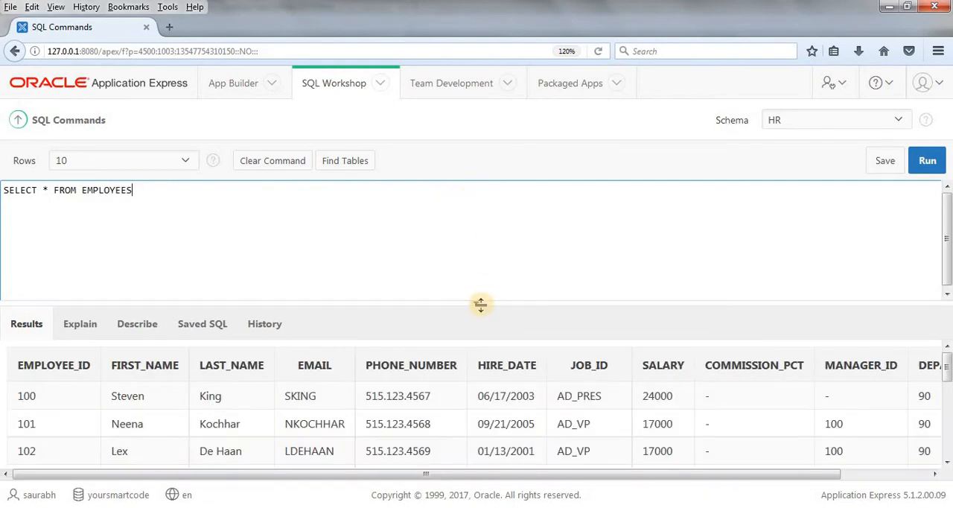
drag(479, 303, 477, 283)
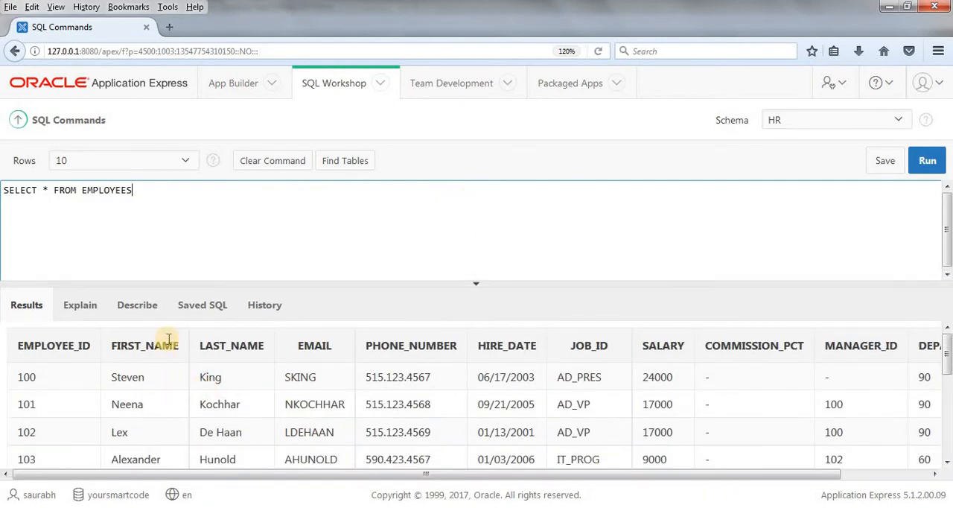
double_click(143, 343)
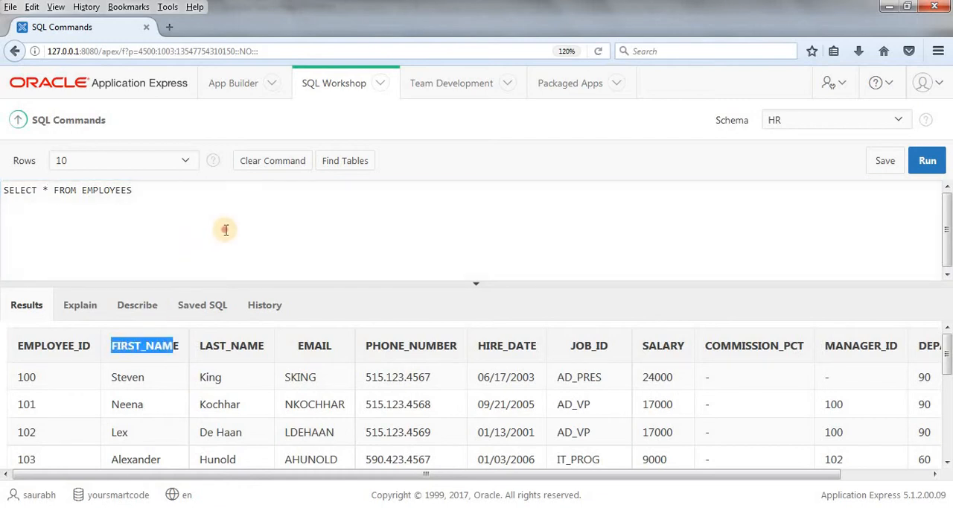
- Type SELECT FIRST_NAME, DECODE(FIRST_NAME,'Steven','Matched','Not Matching') FROM EMPLOYEES order by employee_id
text(SELECT FI)
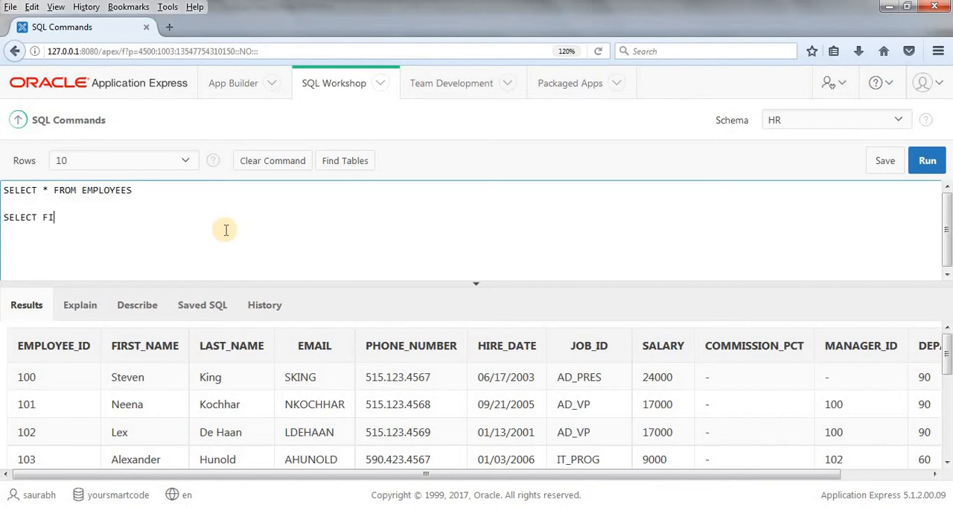
text(RST_)
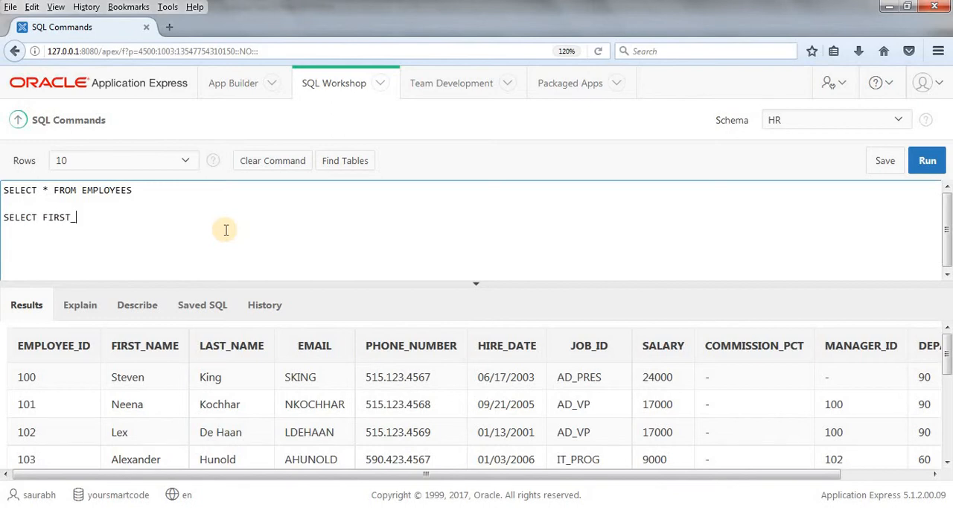
text(NAME,)
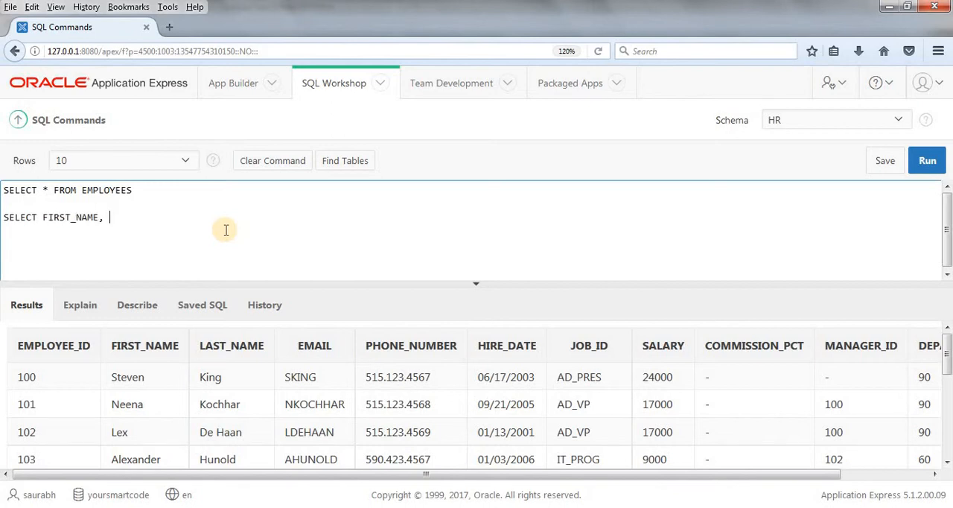
text(DECODE)
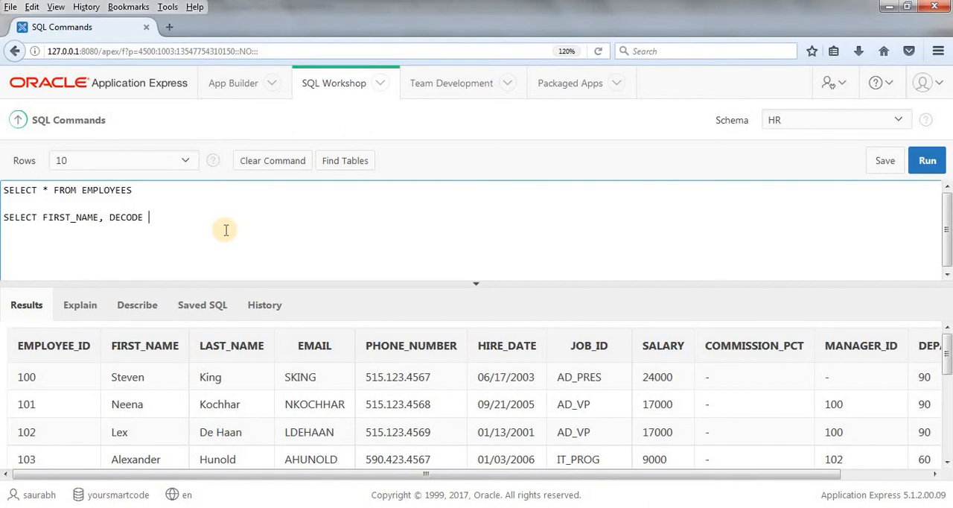
text((FIR)
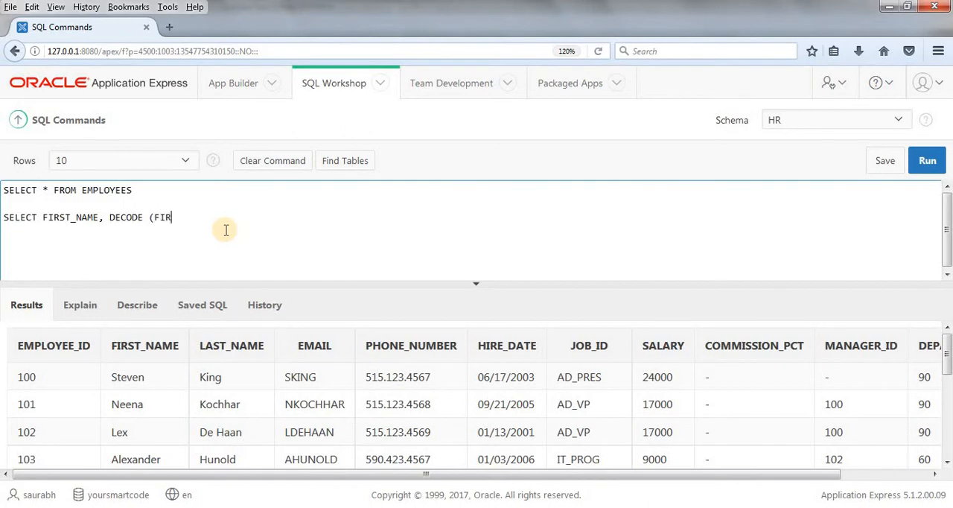
text(ST_NAME, 'Steven)
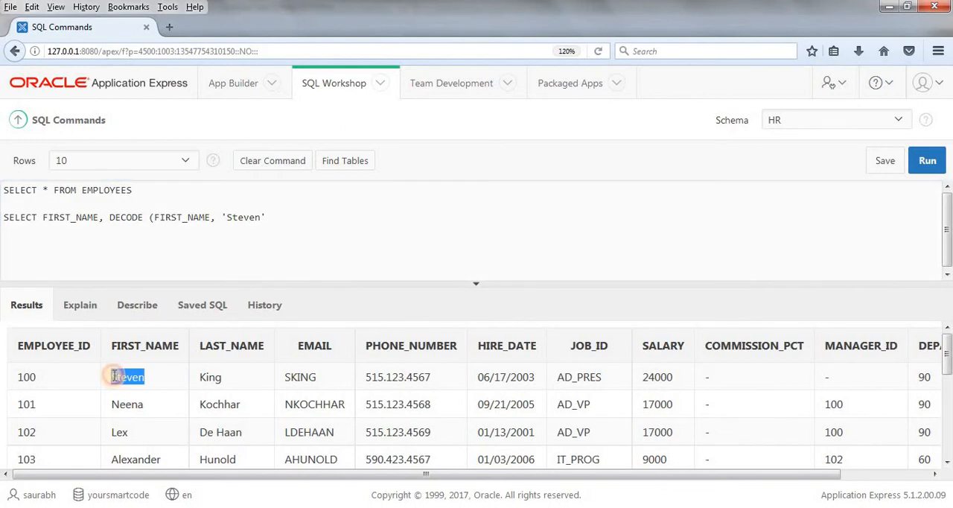
text(,)
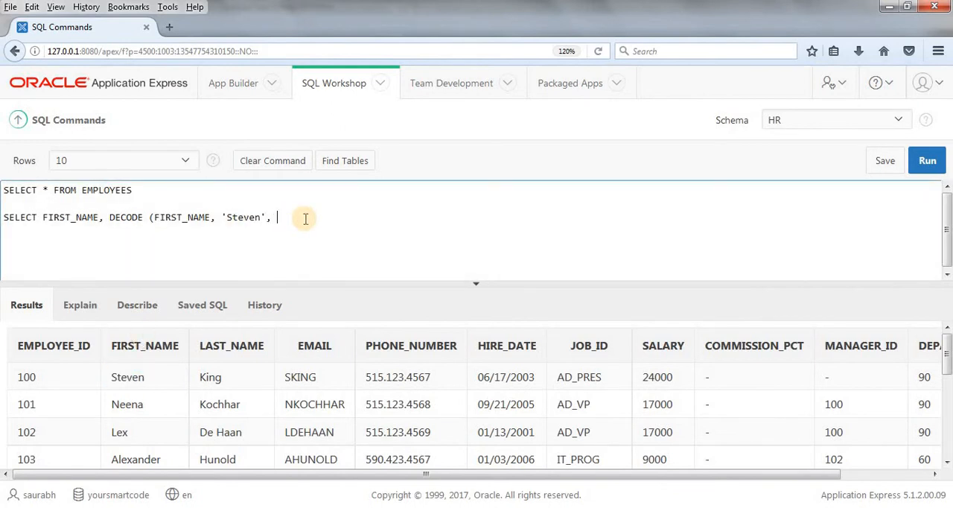
text('M')
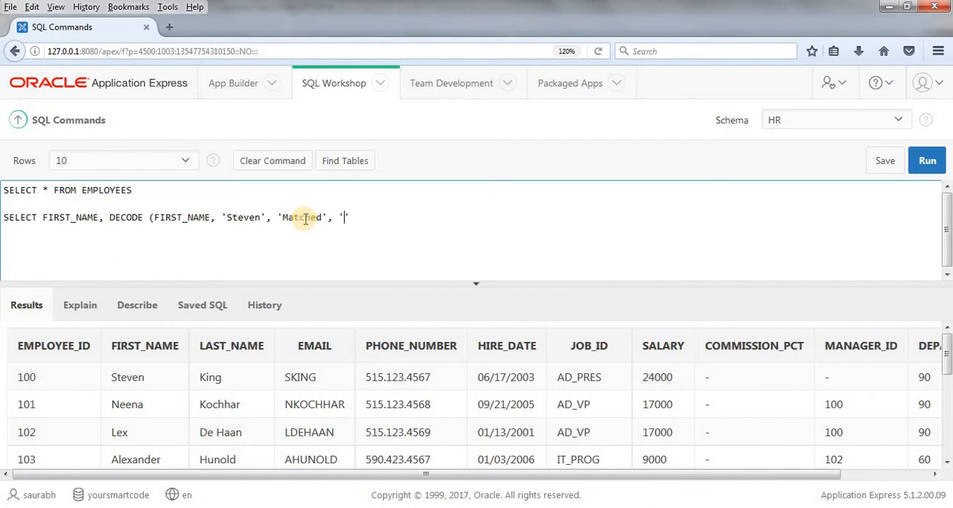
text(Not Ma)
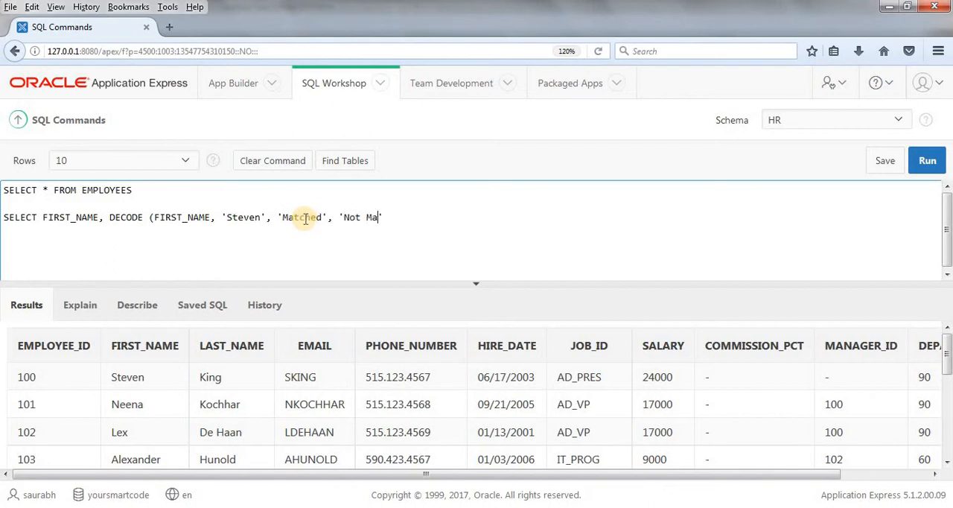
text(tching')
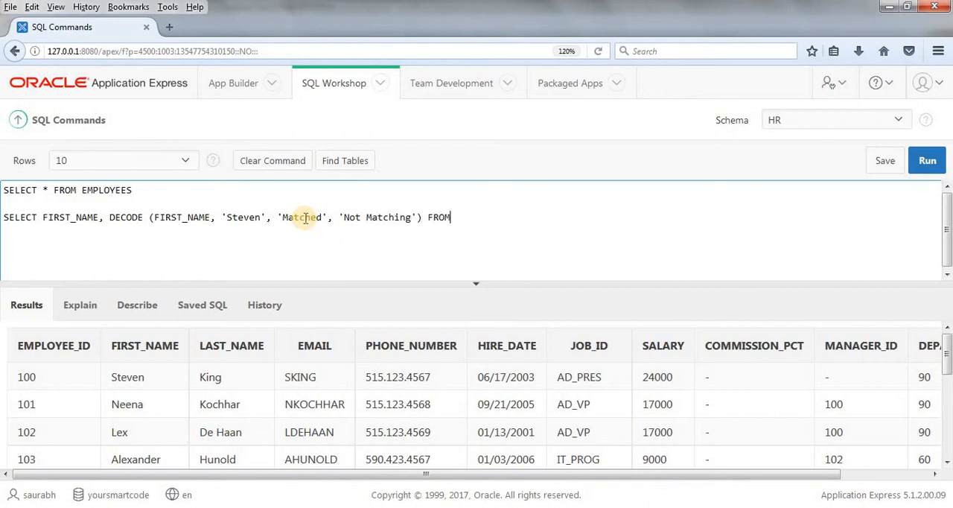
text(EMP)
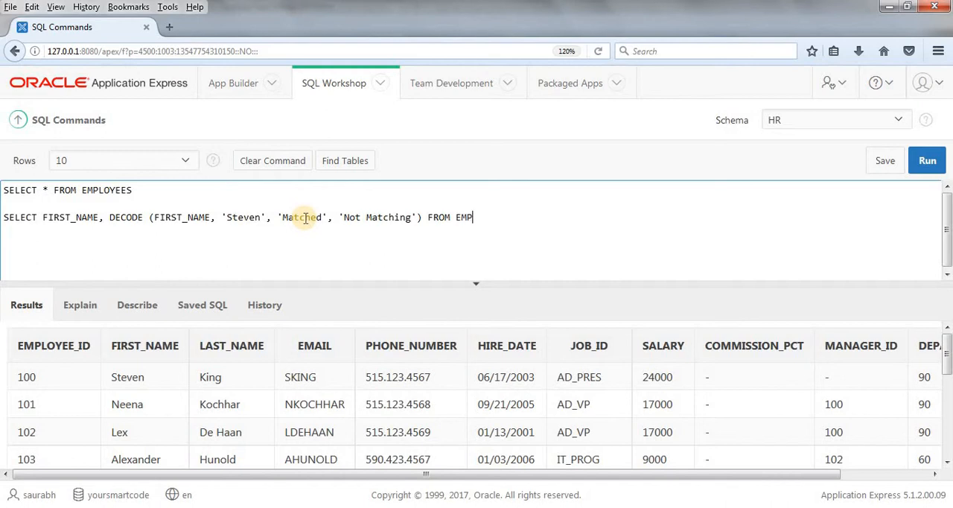
text(LOYEES)
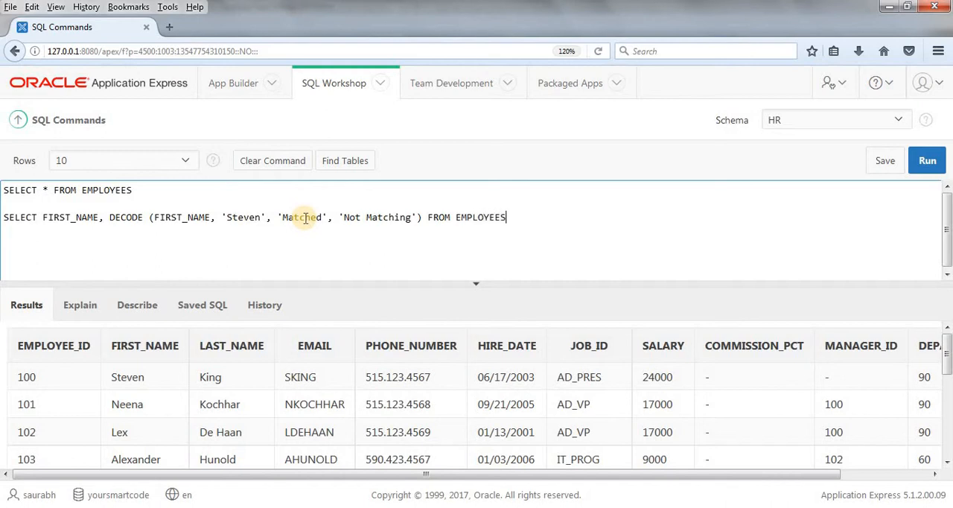
text(order by e)
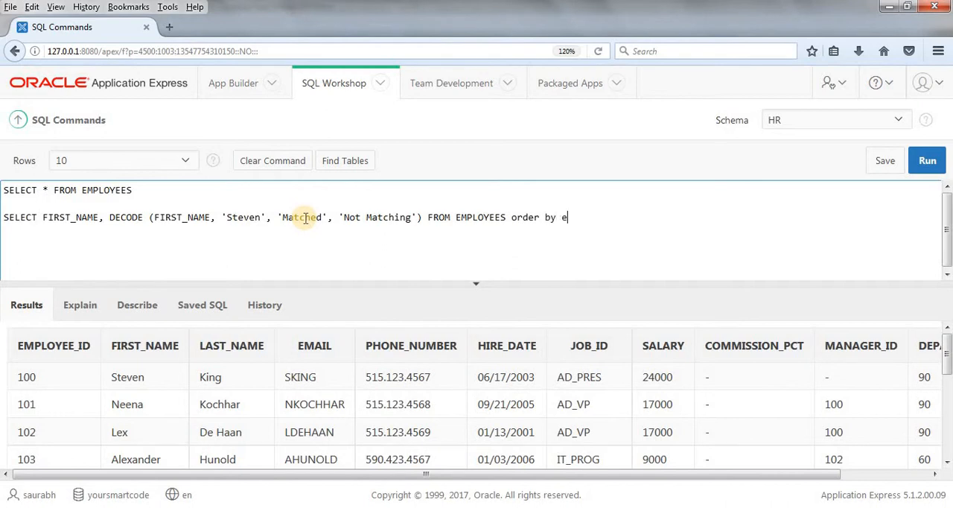
text(mployee_id)
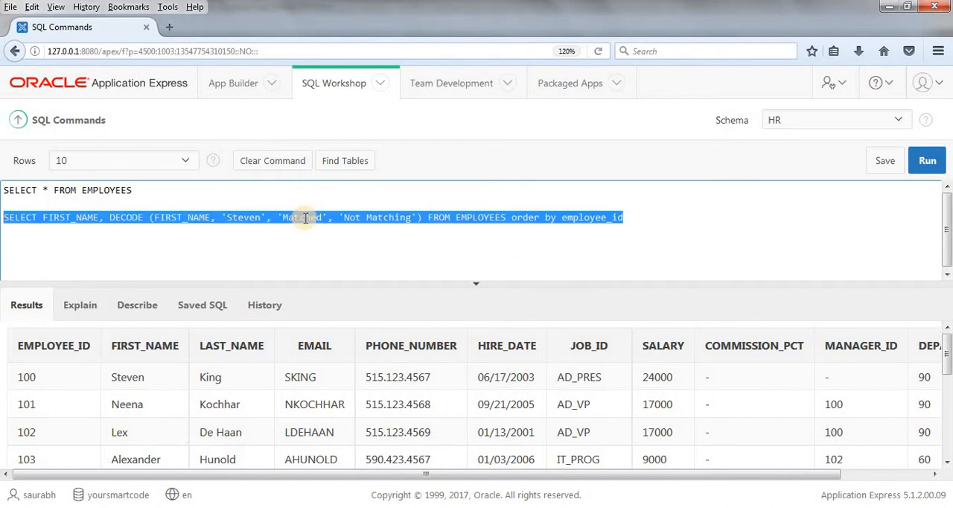
- Run the new DECODE query and highlight Steven, the only row labelled Matched
click(926, 161)
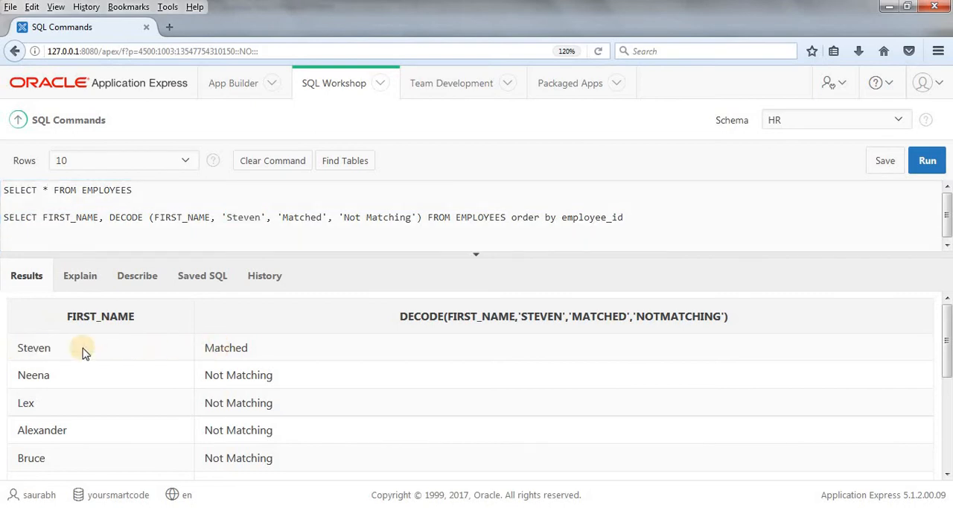
double_click(33, 346)
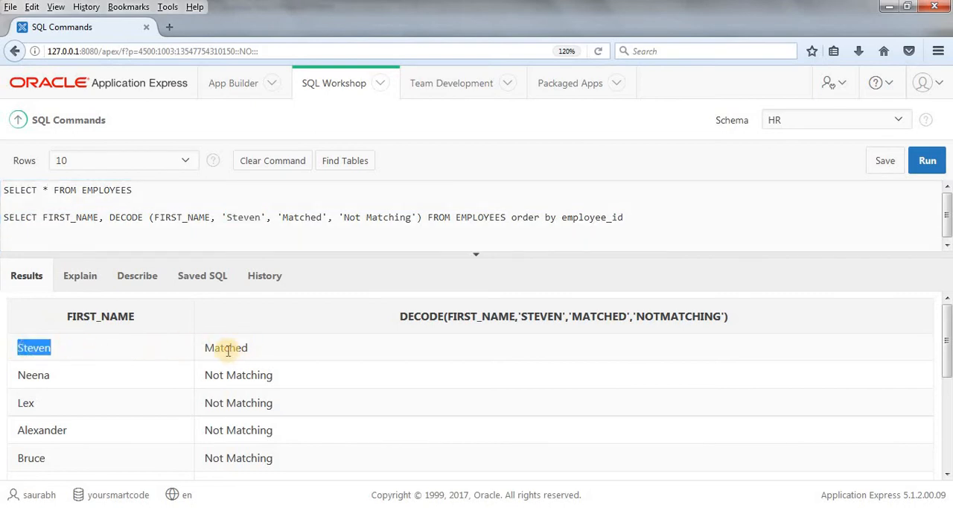
mouse_move(42, 429)
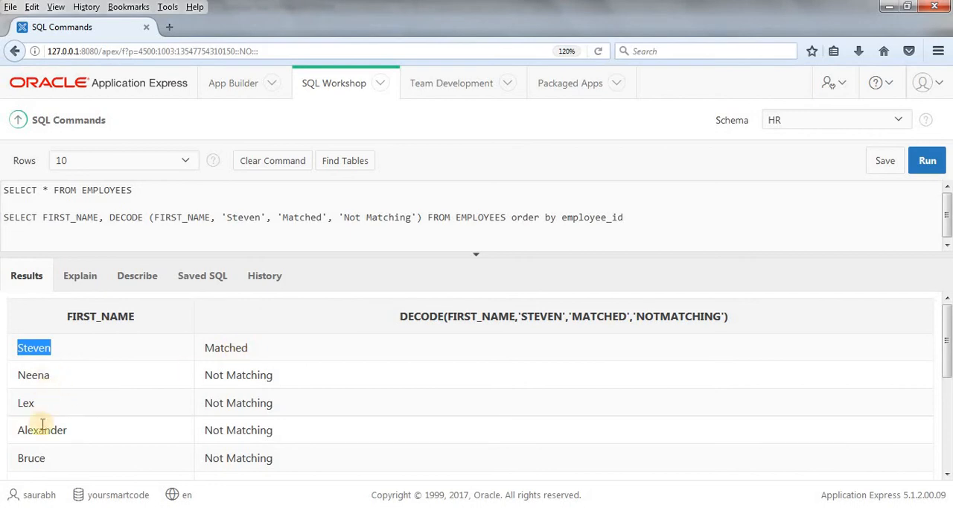